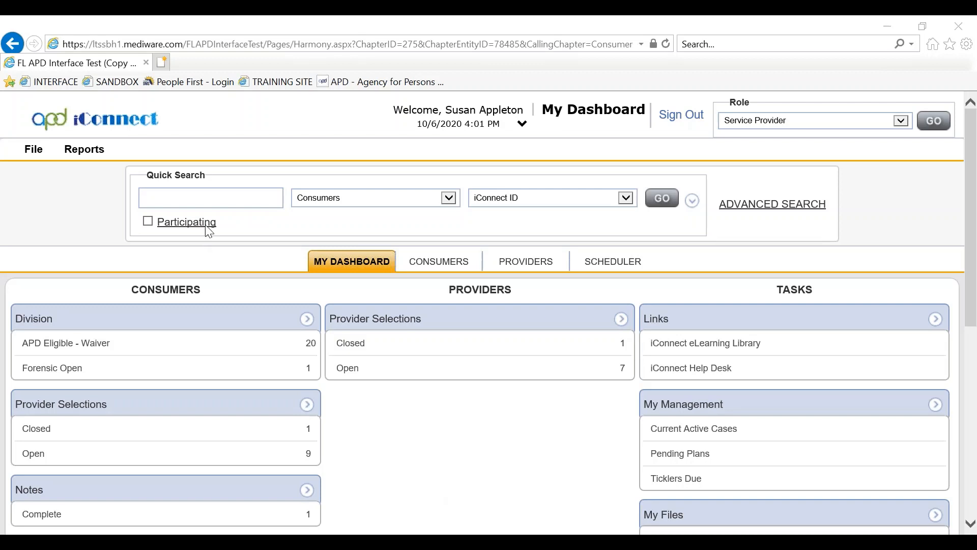
- Search Quick Search for iConnect ID 78485 and open Practice Appleton's record
{"action": "type", "text": "7"}
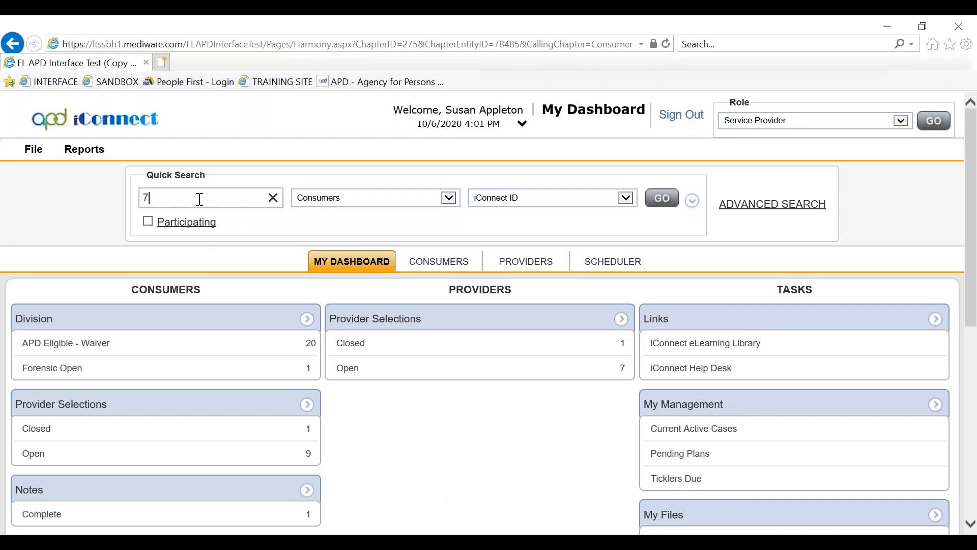
{"action": "type", "text": "8"}
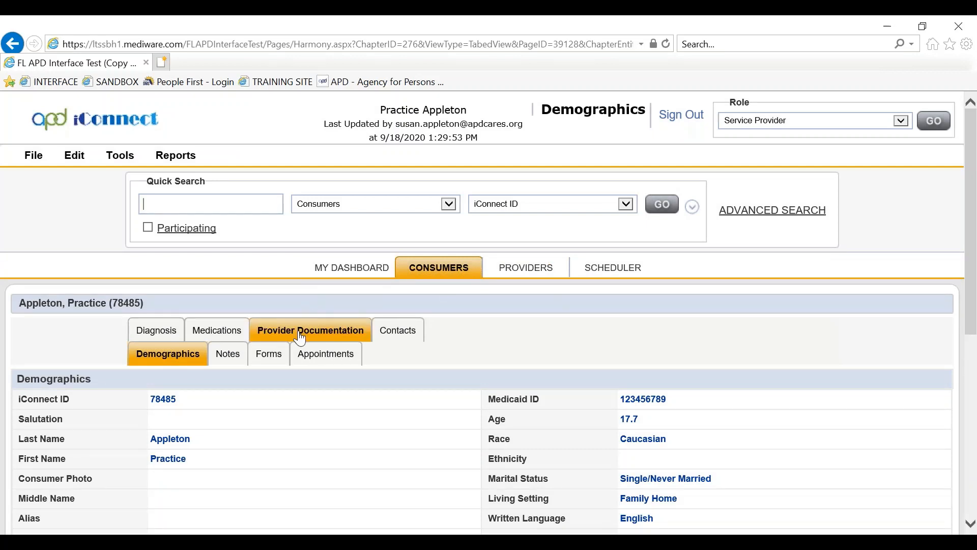
- Start a new provider documentation entry from the consumer's Provider Documentation list
{"action": "left_click", "coordinate": [310, 330]}
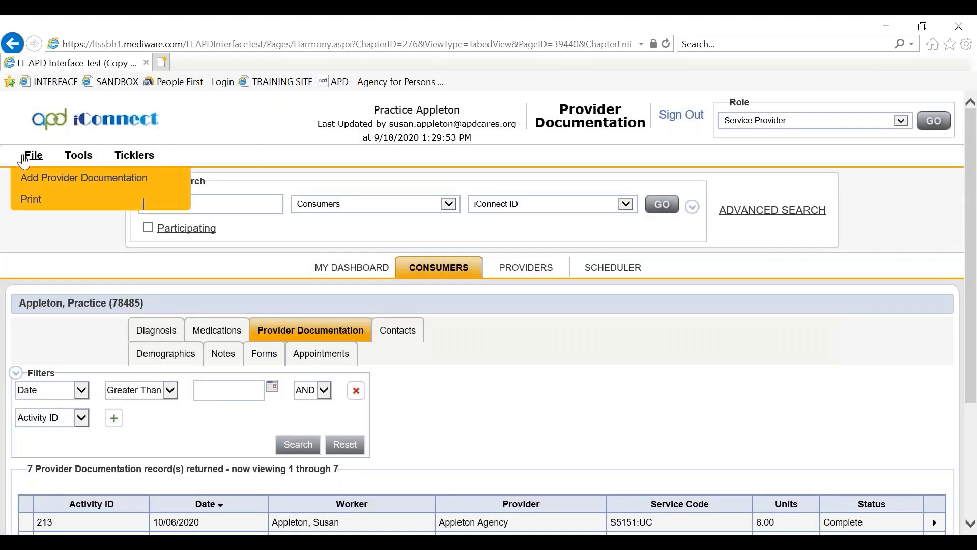
{"action": "left_click", "coordinate": [84, 178]}
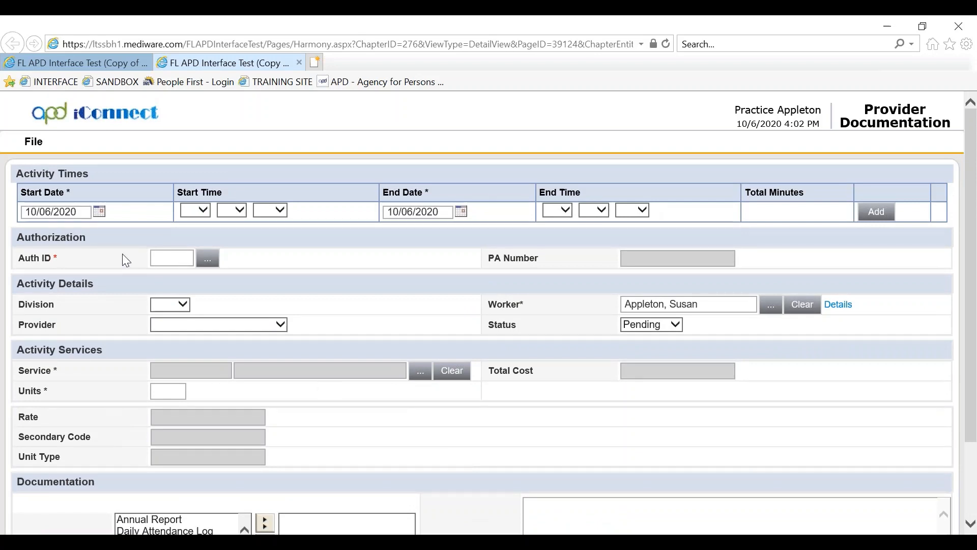
{"action": "mouse_move", "coordinate": [364, 219]}
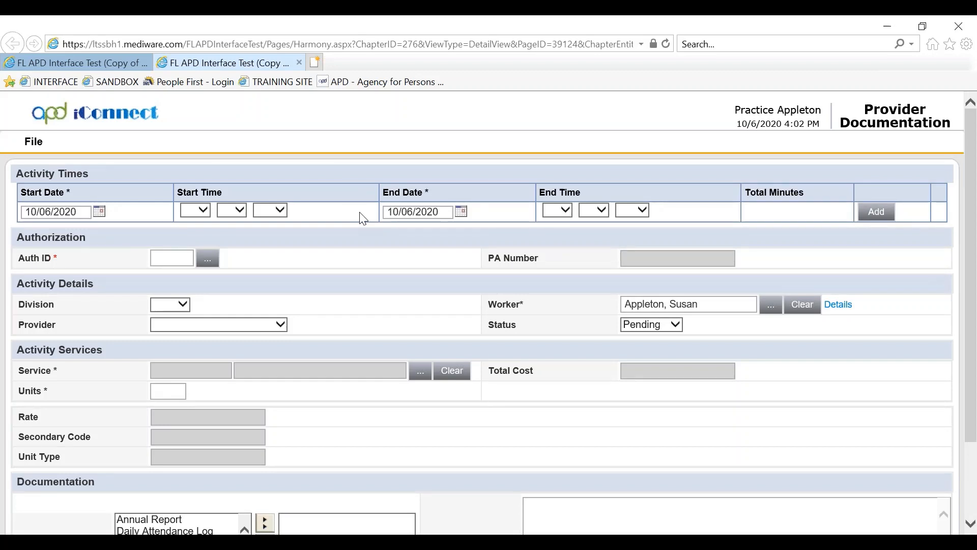
{"action": "mouse_move", "coordinate": [138, 234]}
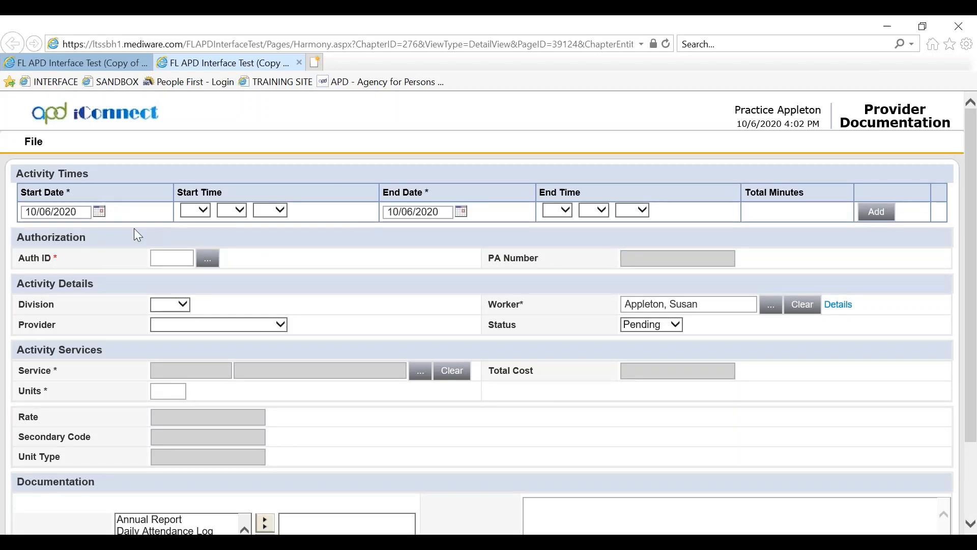
{"action": "left_click", "coordinate": [98, 212]}
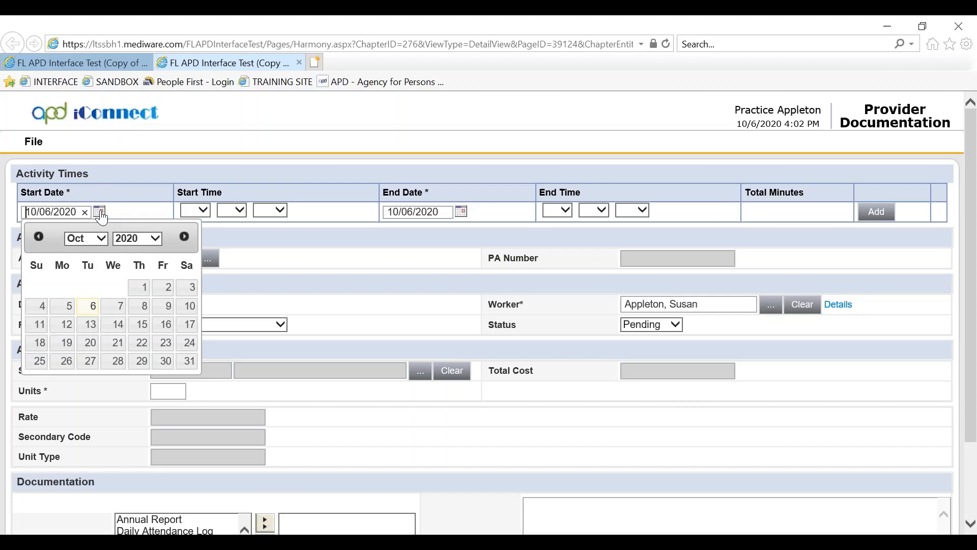
{"action": "left_click", "coordinate": [69, 306]}
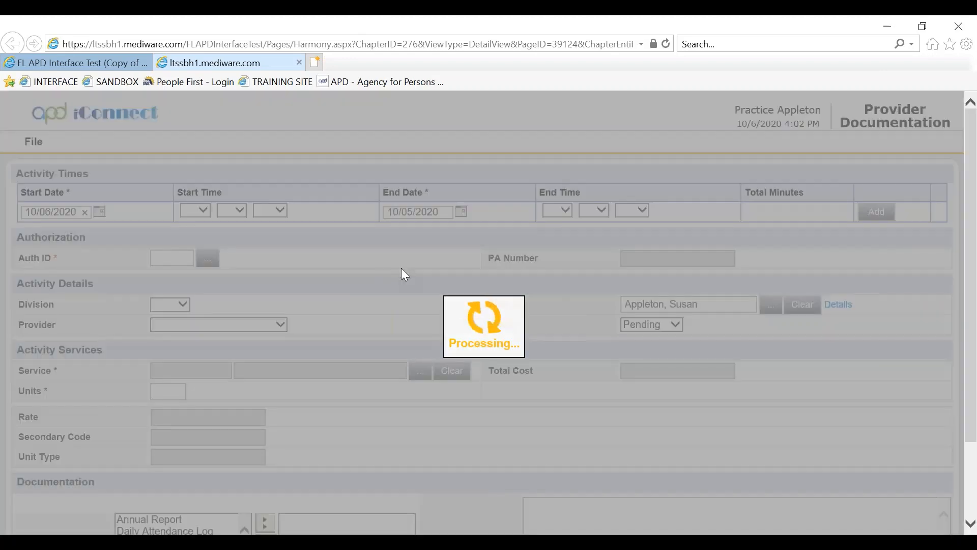
{"action": "left_click", "coordinate": [461, 212]}
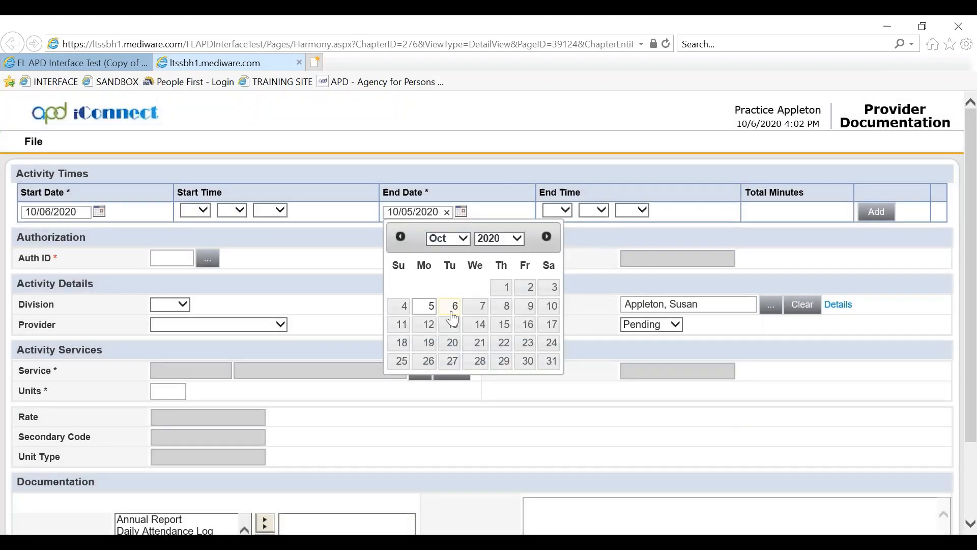
{"action": "left_click", "coordinate": [451, 306]}
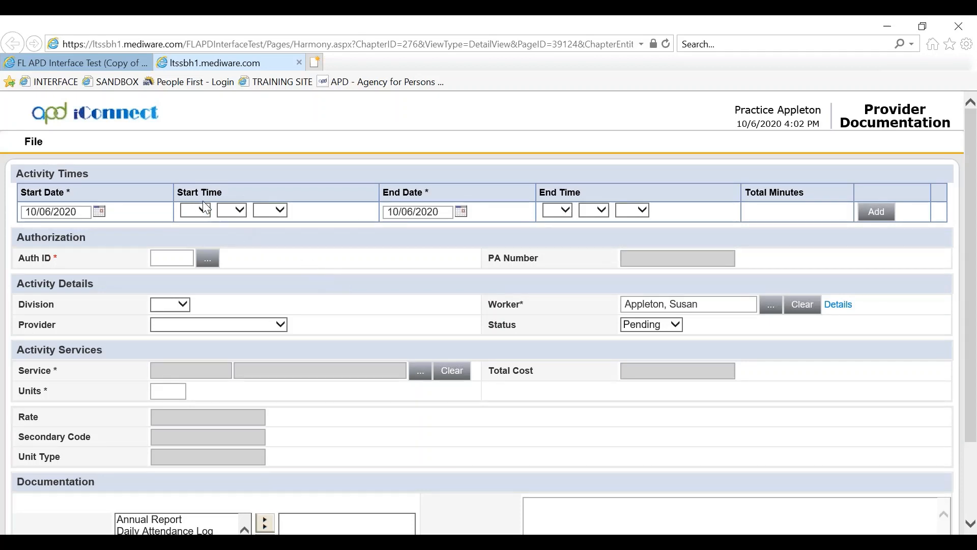
- Add an activity time from 11:00 AM to 12:00 PM, totalling 60 minutes
{"action": "left_click", "coordinate": [195, 210]}
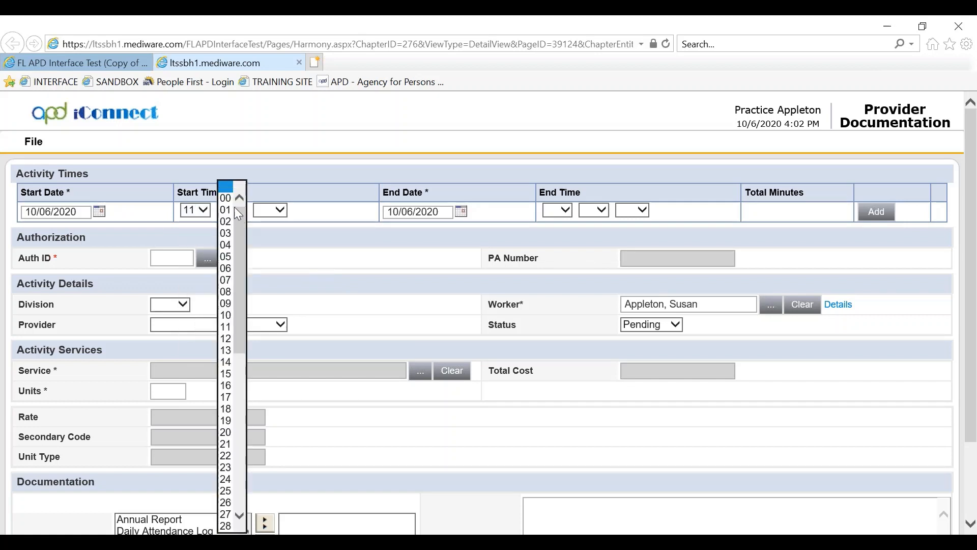
{"action": "left_click", "coordinate": [224, 198]}
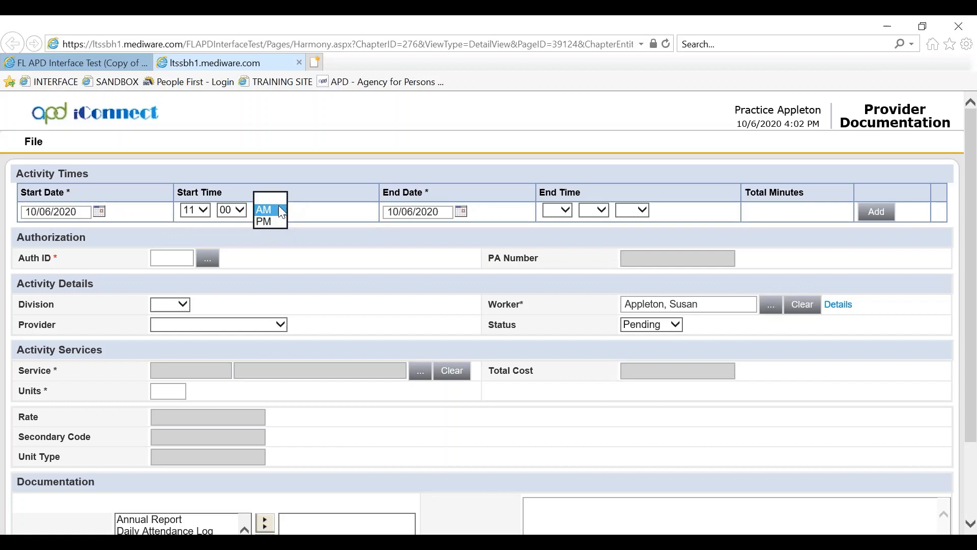
{"action": "left_click", "coordinate": [263, 210]}
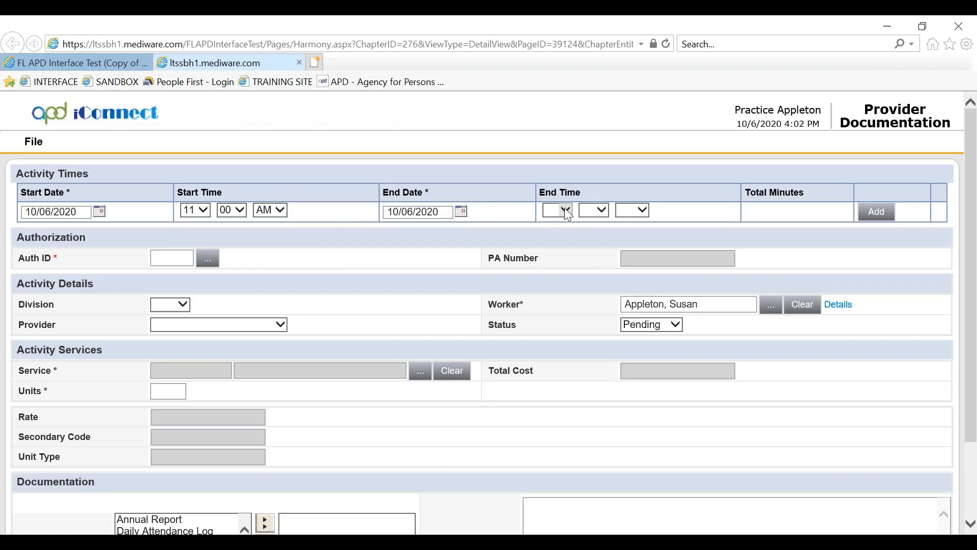
{"action": "left_click", "coordinate": [565, 209]}
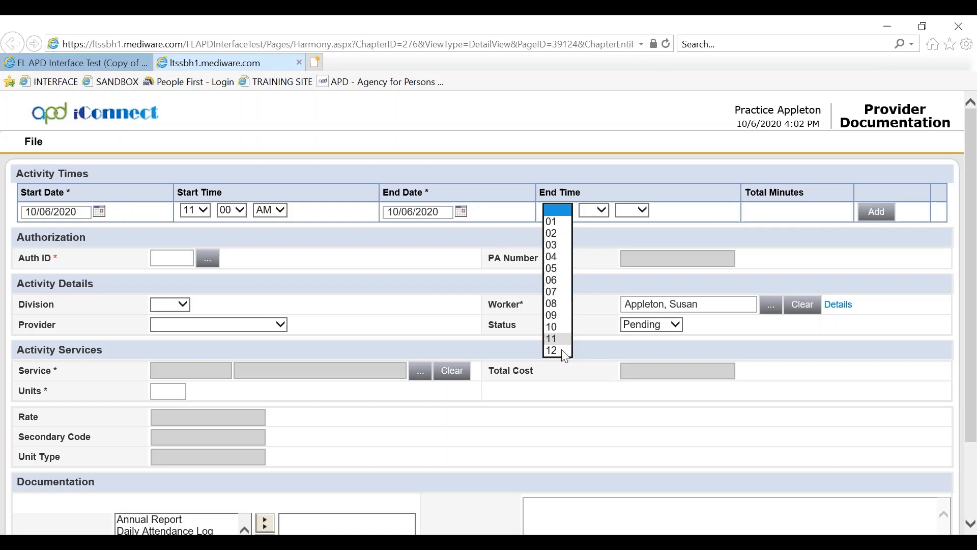
{"action": "left_click", "coordinate": [551, 349]}
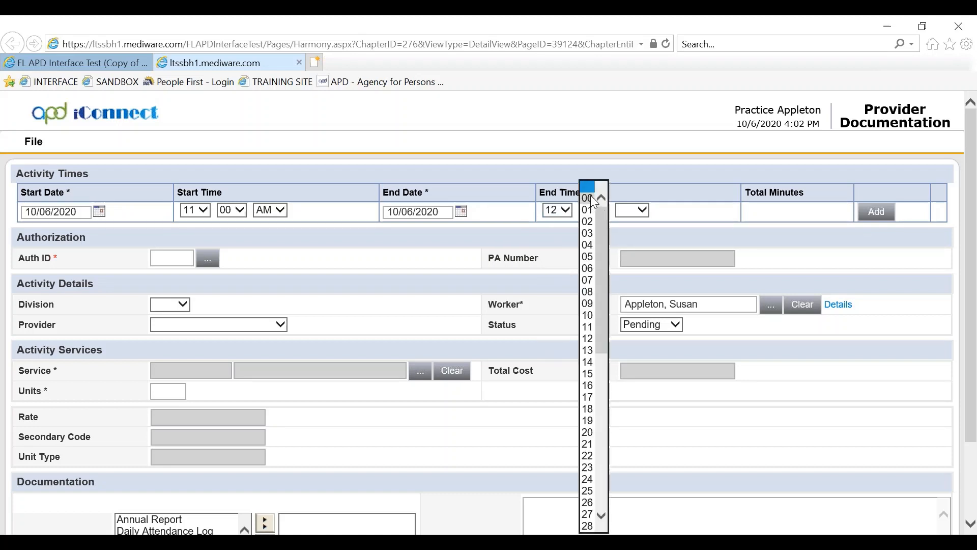
{"action": "left_click", "coordinate": [631, 210]}
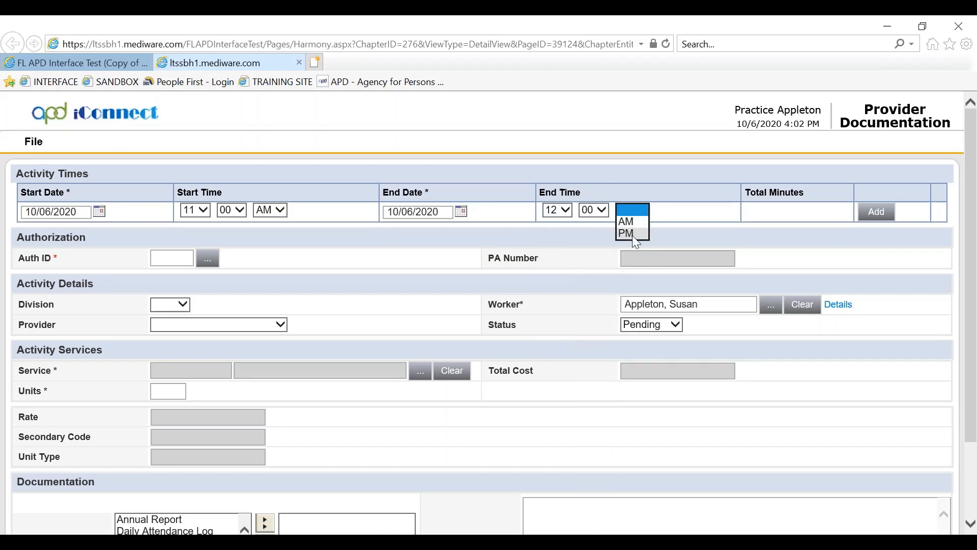
{"action": "left_click", "coordinate": [625, 233]}
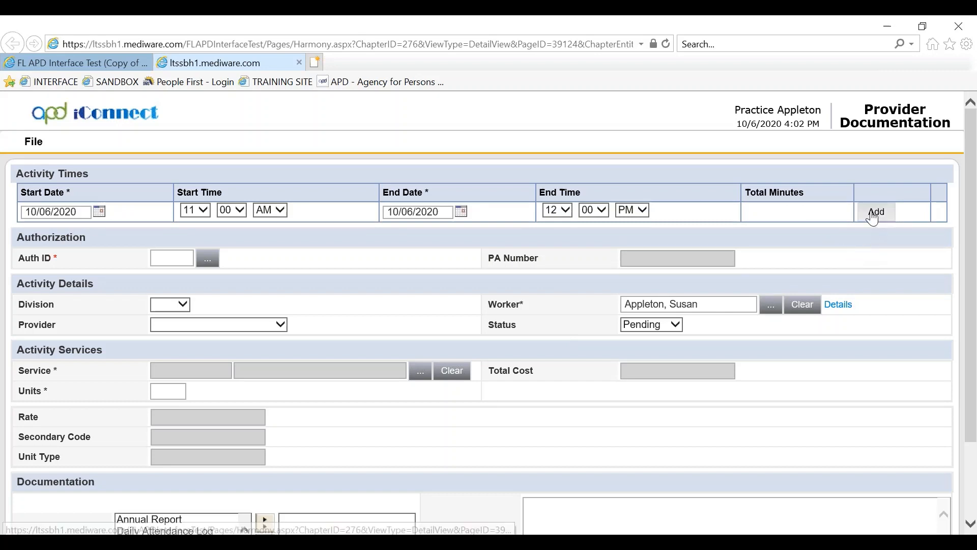
{"action": "left_click", "coordinate": [875, 212]}
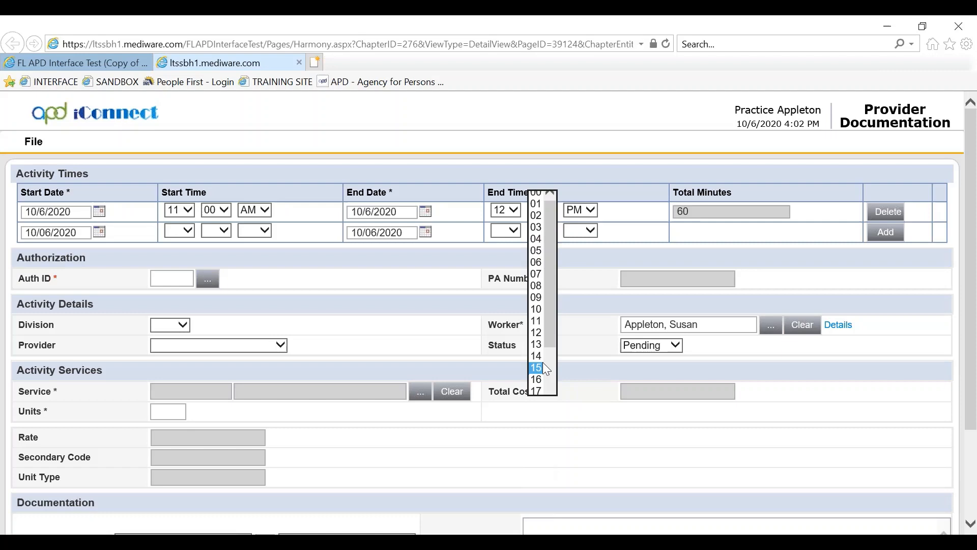
- Change the activity's end time to 12:15 PM, making the total 75 minutes
{"action": "left_click", "coordinate": [534, 366]}
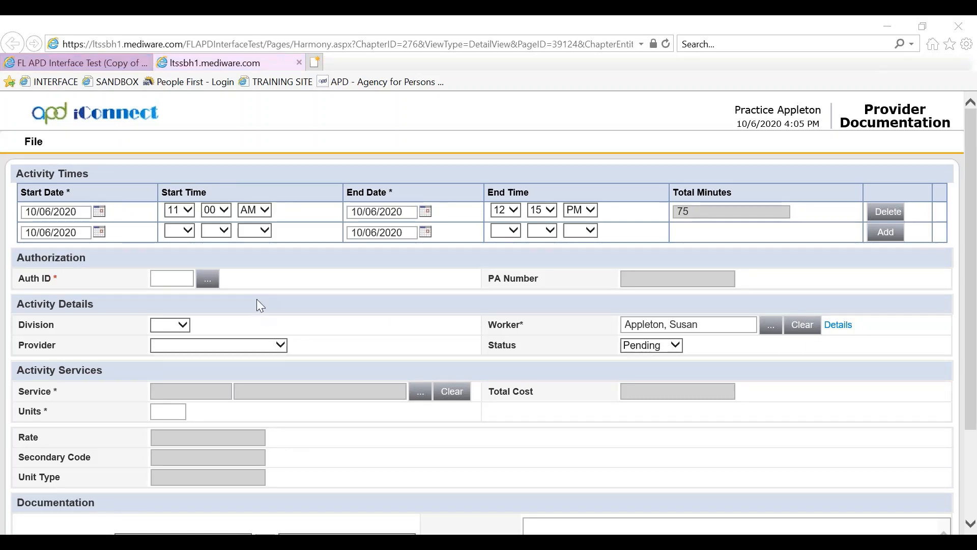
{"action": "mouse_move", "coordinate": [243, 316]}
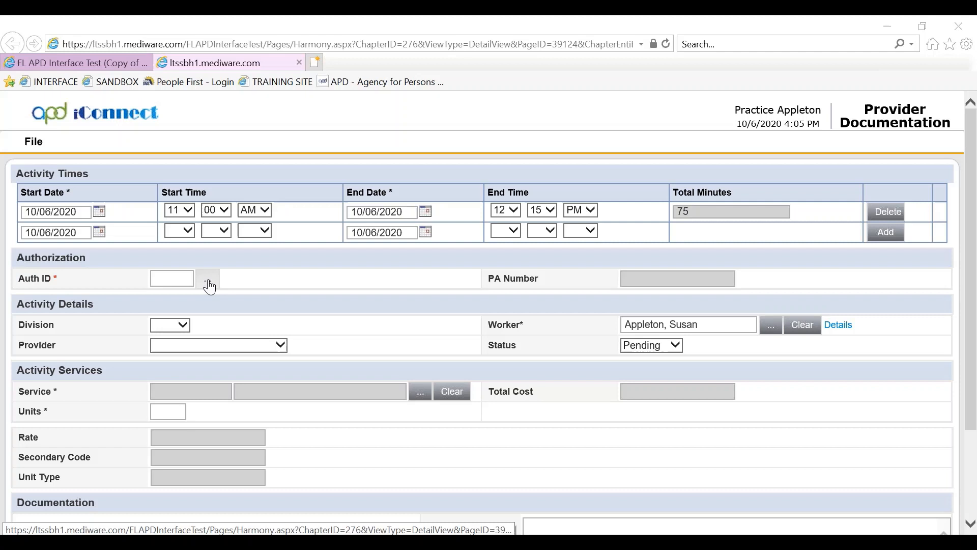
- Attach authorization 233875, filling in Appleton Agency, Respite – Quarter Hour and 5 units
{"action": "left_click", "coordinate": [208, 278]}
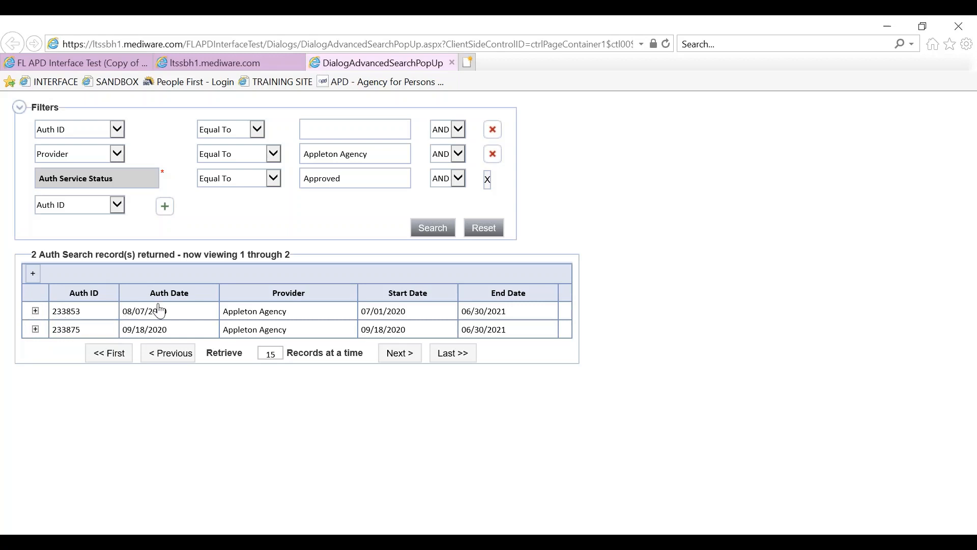
{"action": "mouse_move", "coordinate": [280, 314]}
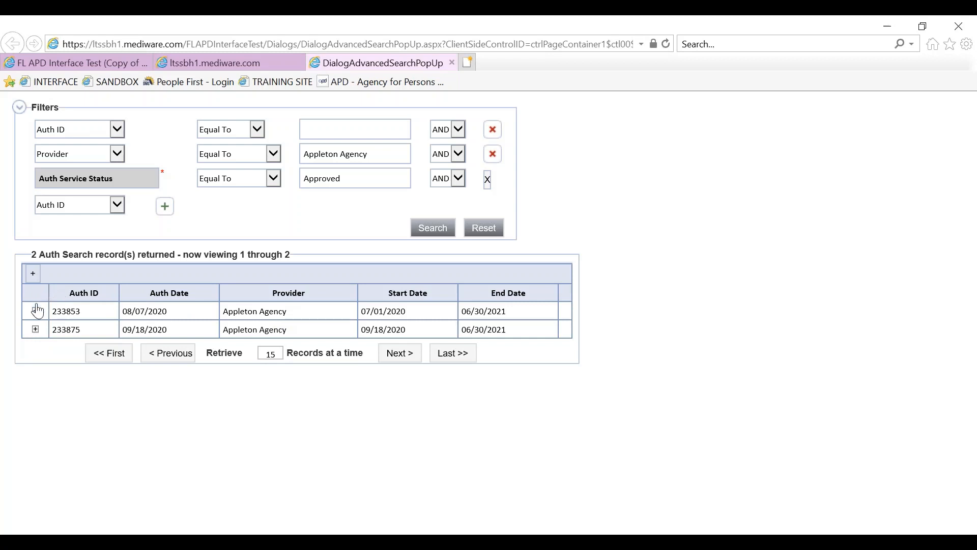
{"action": "left_click", "coordinate": [34, 311]}
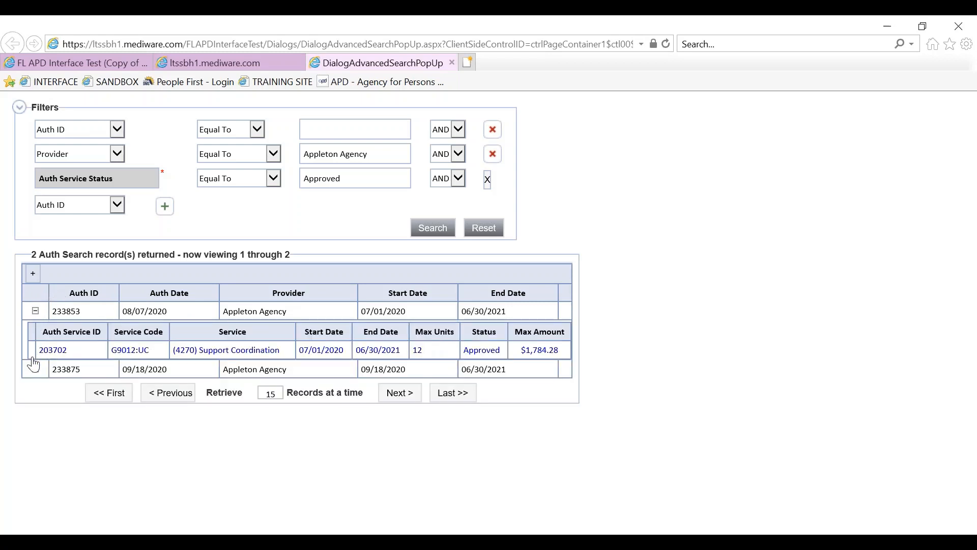
{"action": "left_click", "coordinate": [35, 369]}
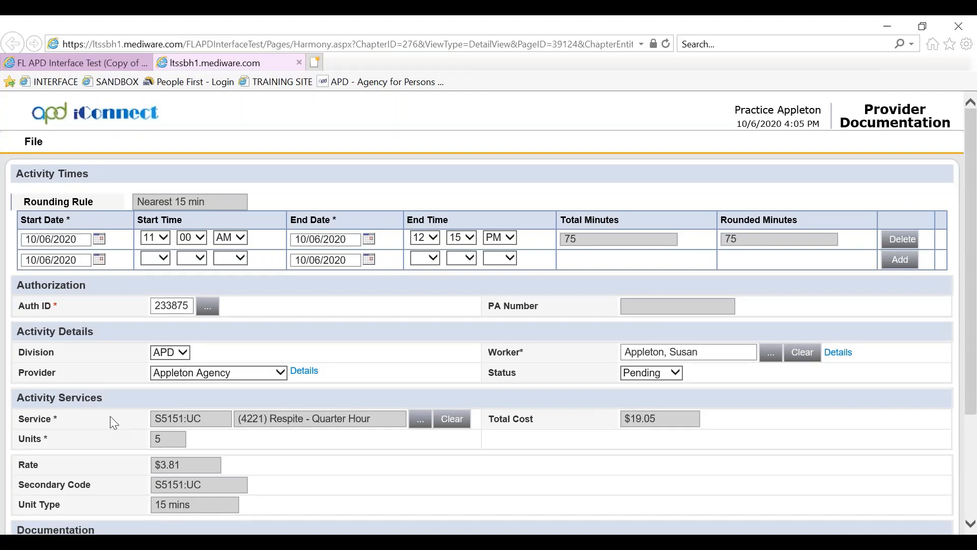
{"action": "scroll", "scroll_direction": "down", "scroll_amount": 3}
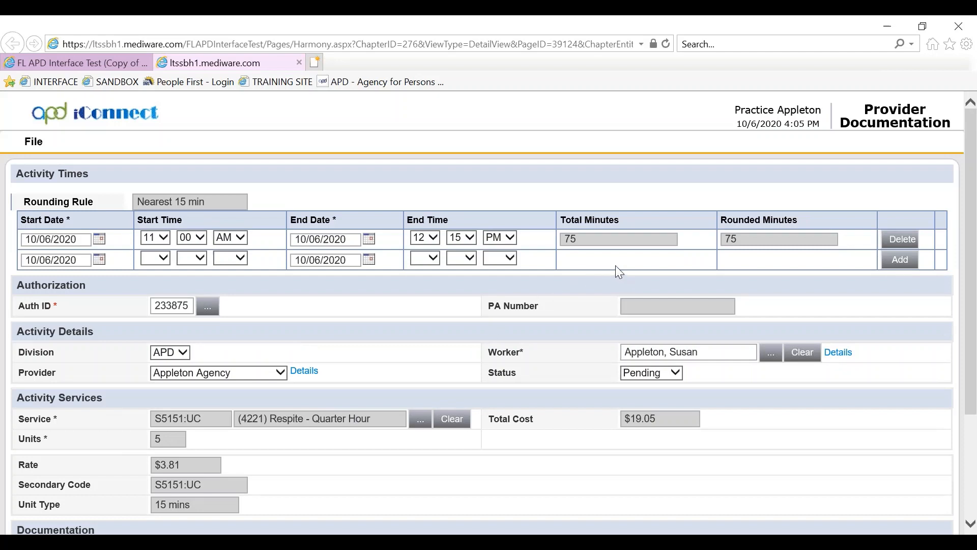
{"action": "mouse_move", "coordinate": [720, 227]}
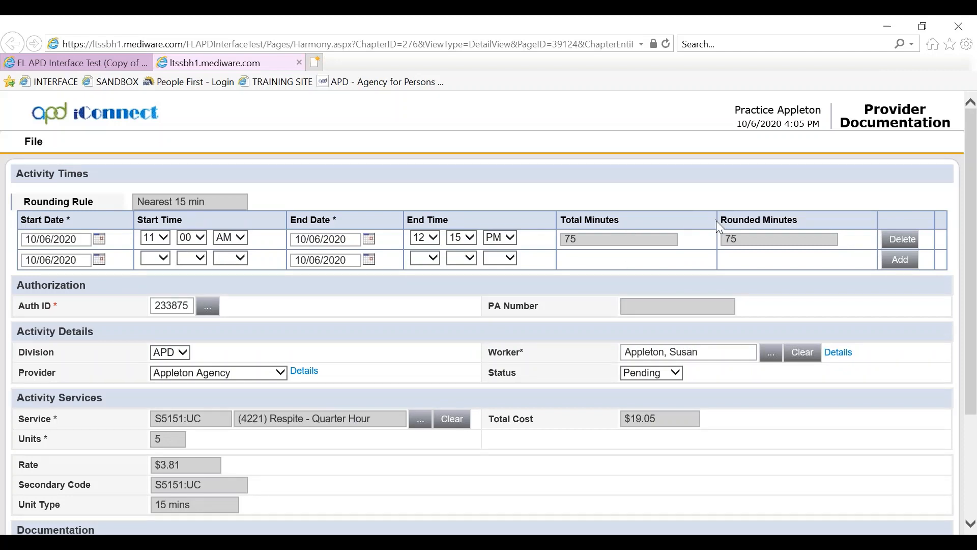
{"action": "double_click", "coordinate": [759, 220]}
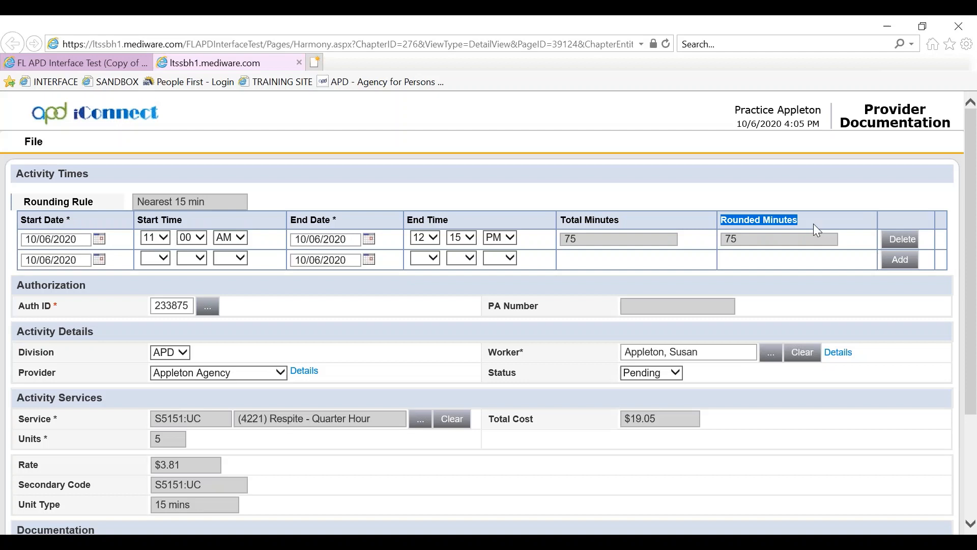
{"action": "mouse_move", "coordinate": [226, 221]}
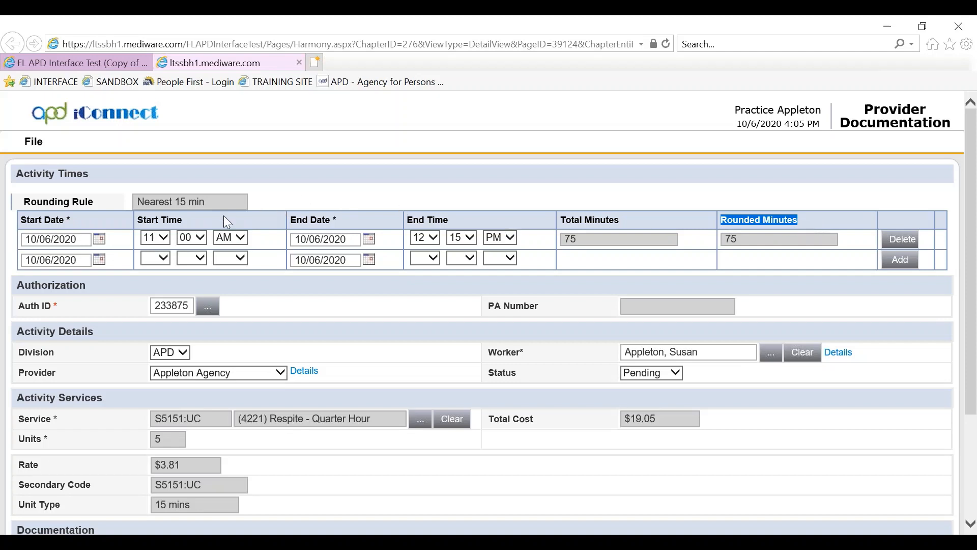
{"action": "mouse_move", "coordinate": [356, 185]}
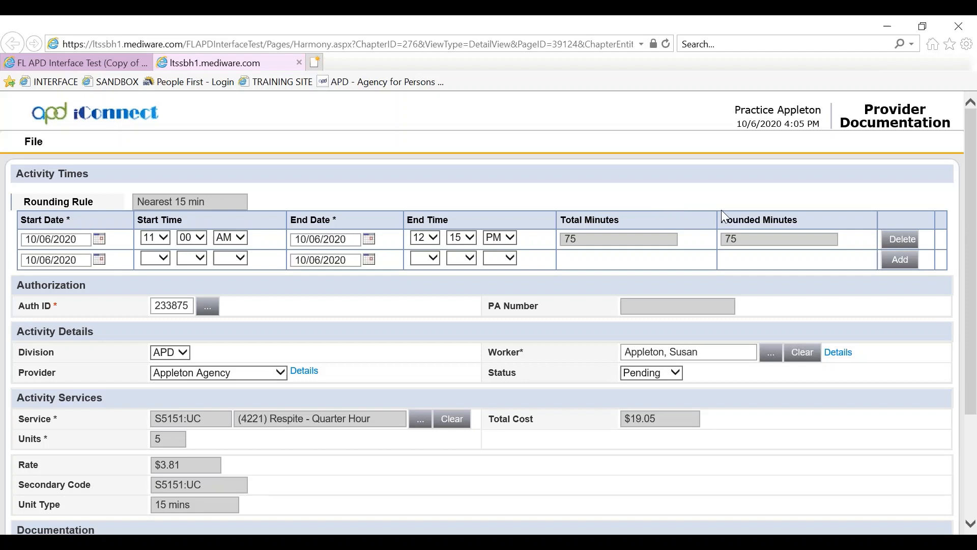
{"action": "mouse_move", "coordinate": [370, 332]}
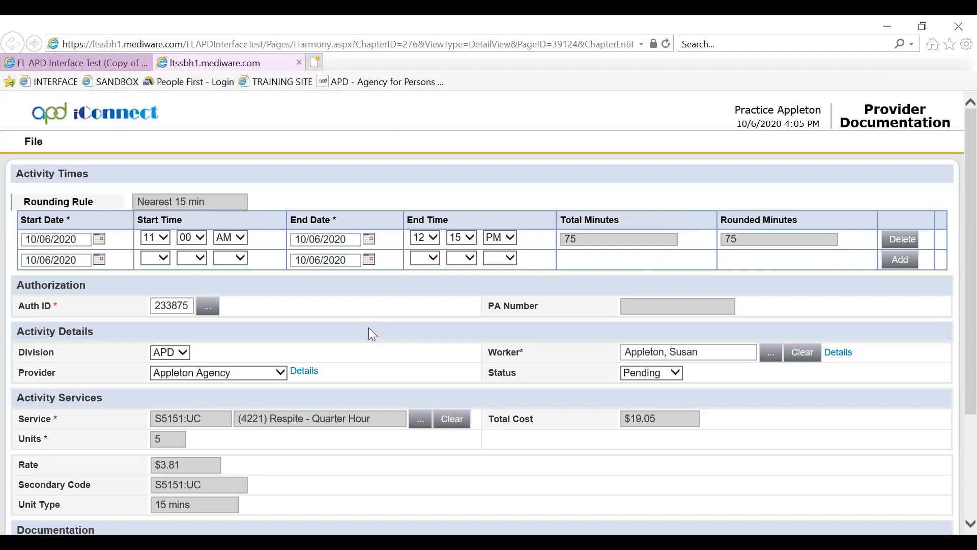
{"action": "scroll", "scroll_direction": "down", "scroll_amount": 3}
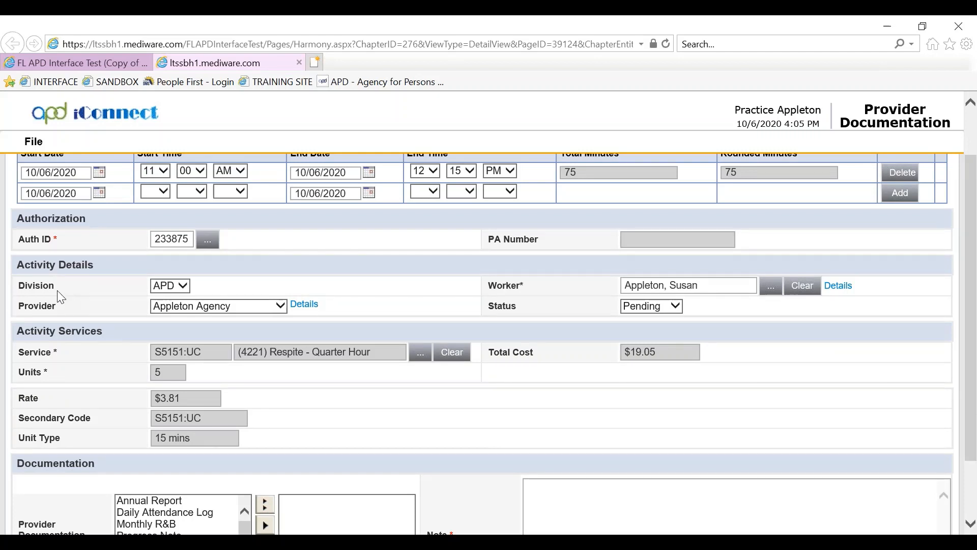
{"action": "mouse_move", "coordinate": [74, 317]}
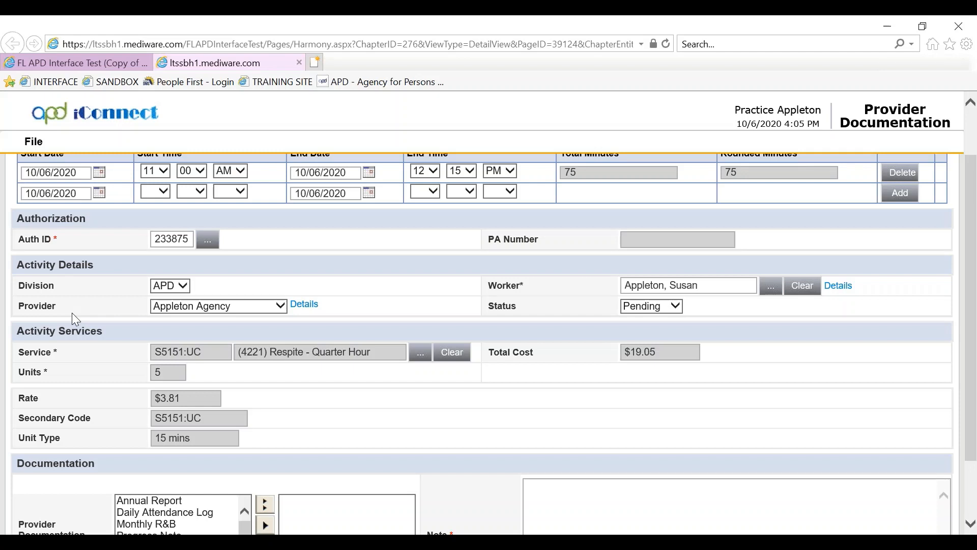
{"action": "mouse_move", "coordinate": [742, 300]}
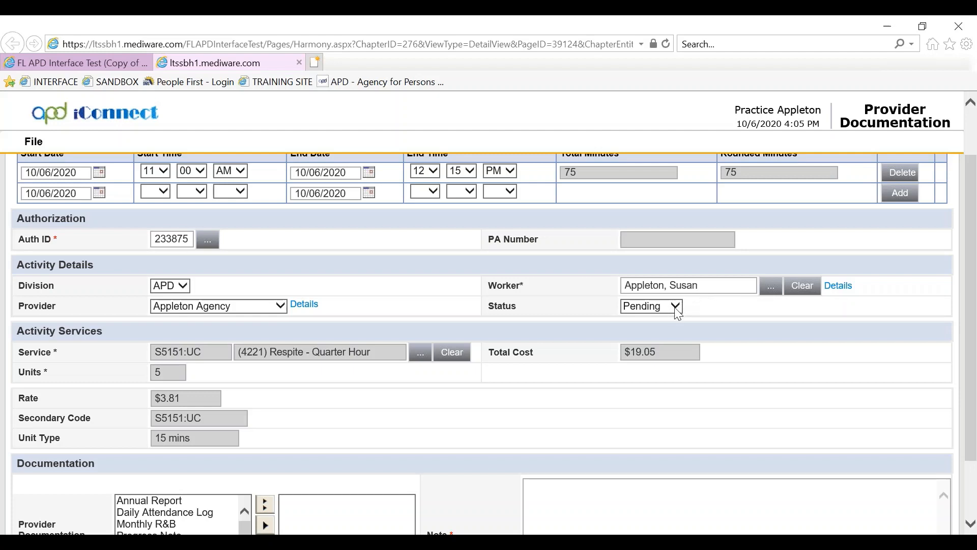
{"action": "left_click", "coordinate": [650, 307]}
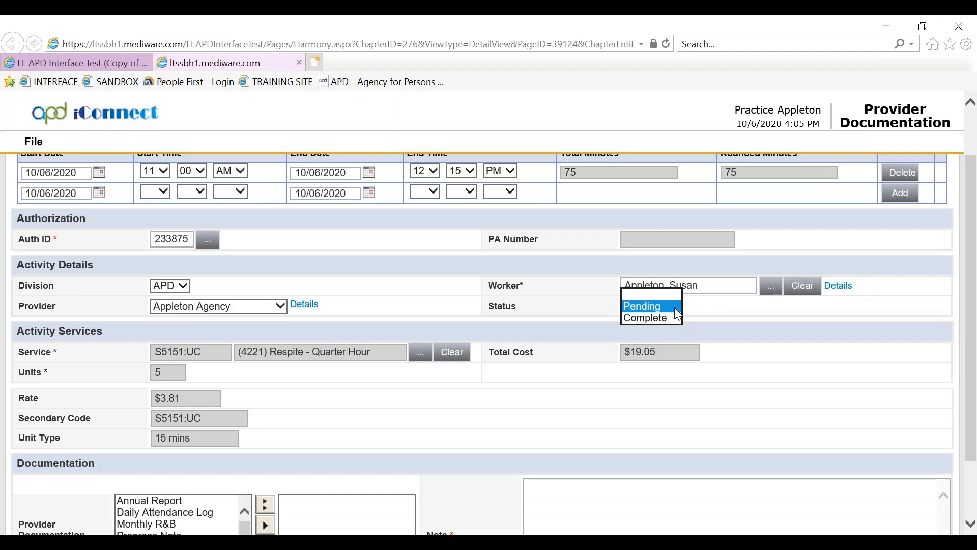
{"action": "left_click", "coordinate": [646, 318]}
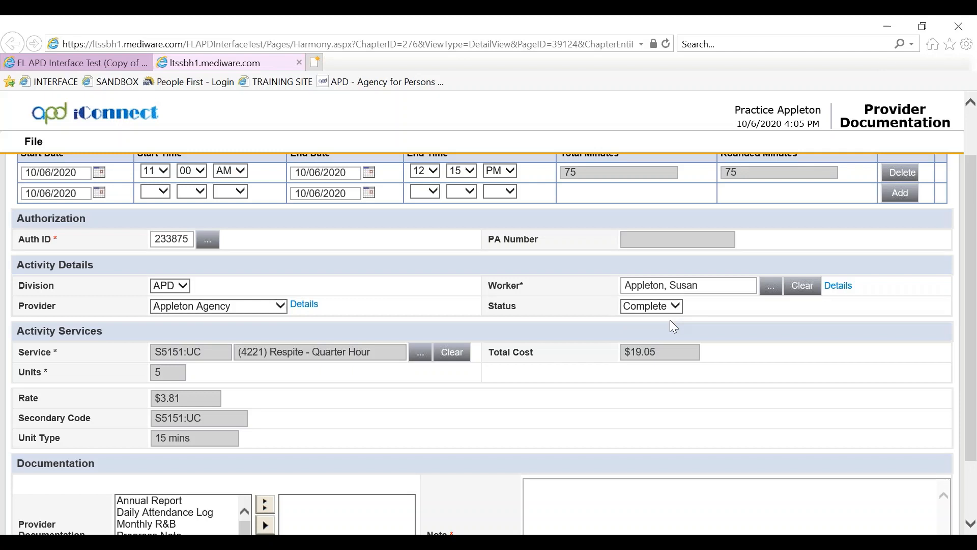
{"action": "mouse_move", "coordinate": [678, 311]}
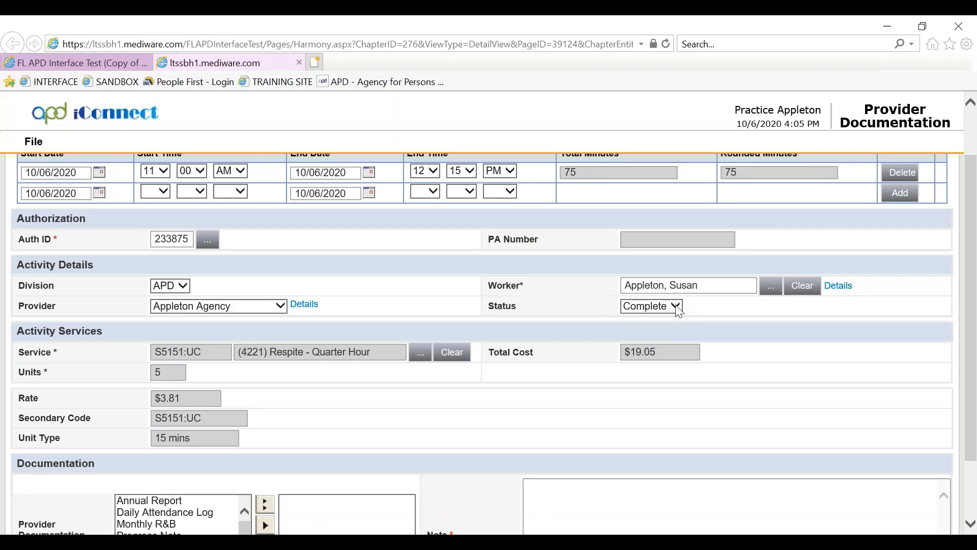
{"action": "left_click", "coordinate": [650, 305]}
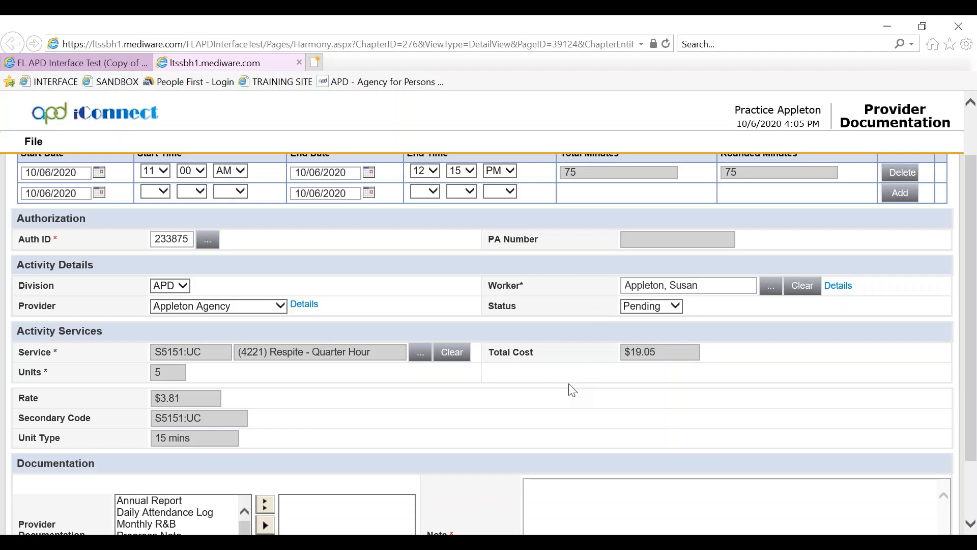
{"action": "mouse_move", "coordinate": [69, 345]}
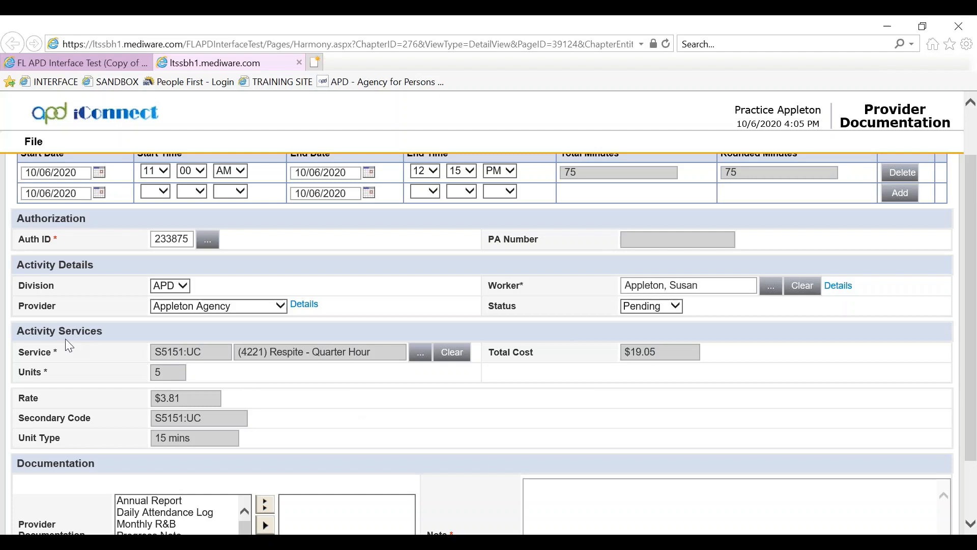
{"action": "scroll", "scroll_direction": "down", "scroll_amount": 3}
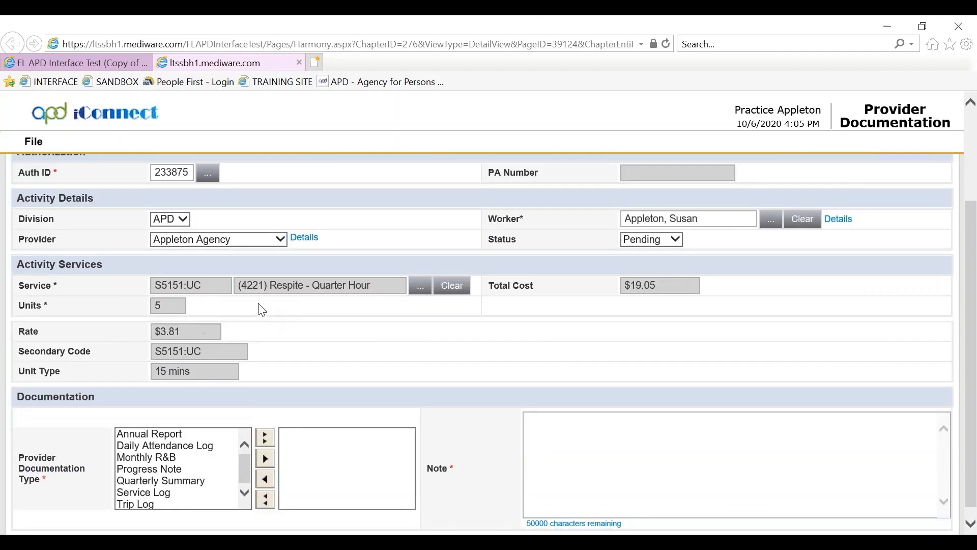
{"action": "mouse_move", "coordinate": [329, 288]}
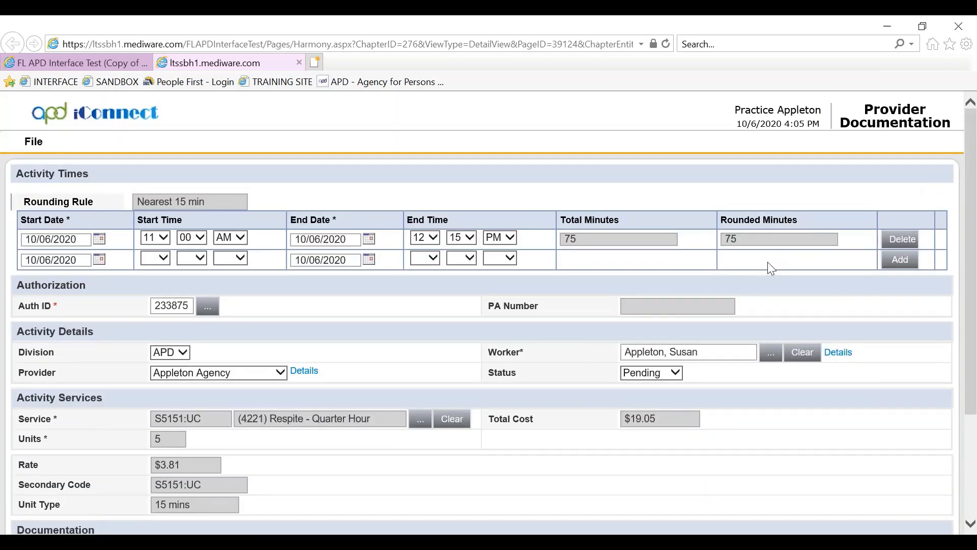
{"action": "scroll", "scroll_direction": "down", "scroll_amount": 3}
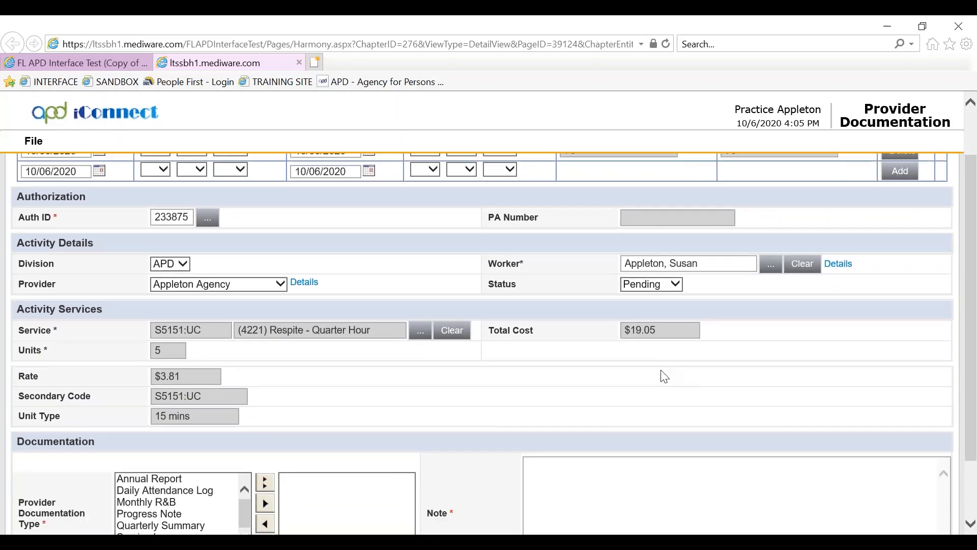
{"action": "scroll", "scroll_direction": "down", "scroll_amount": 3}
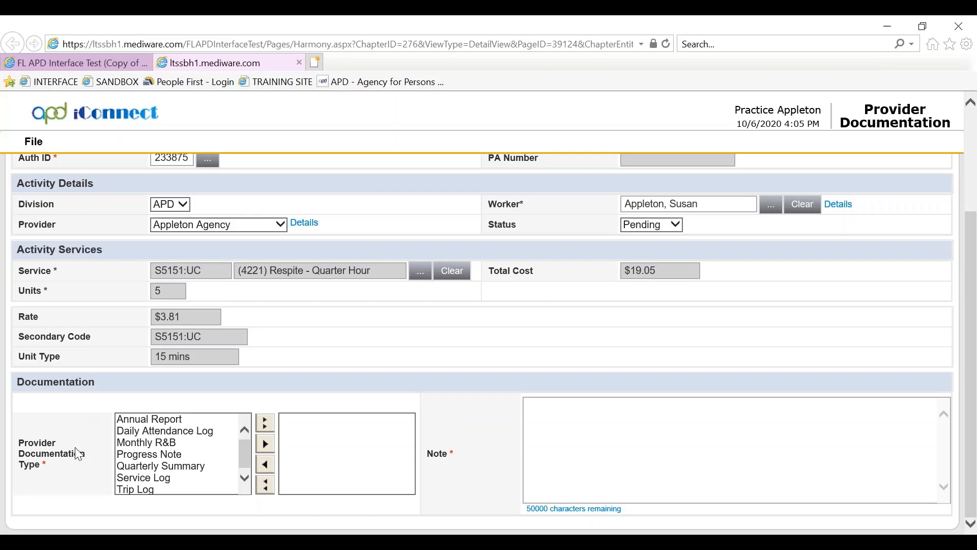
- Move Service Log into the selected provider documentation types
{"action": "left_click", "coordinate": [143, 478]}
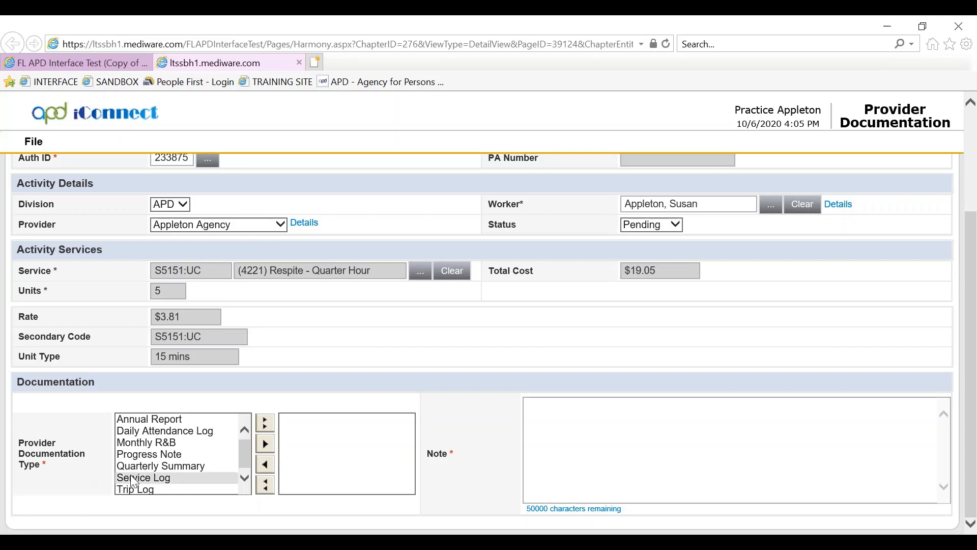
{"action": "left_click", "coordinate": [142, 477]}
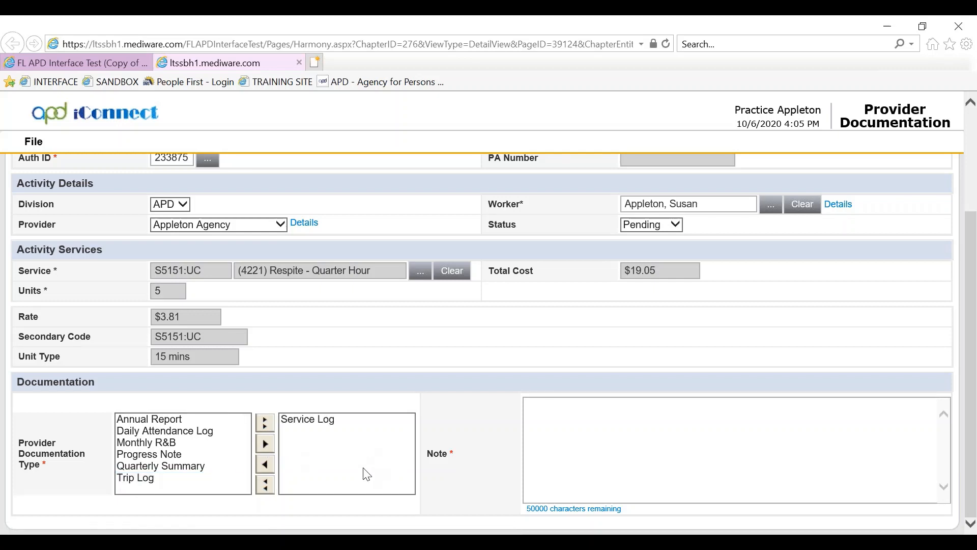
{"action": "mouse_move", "coordinate": [581, 427]}
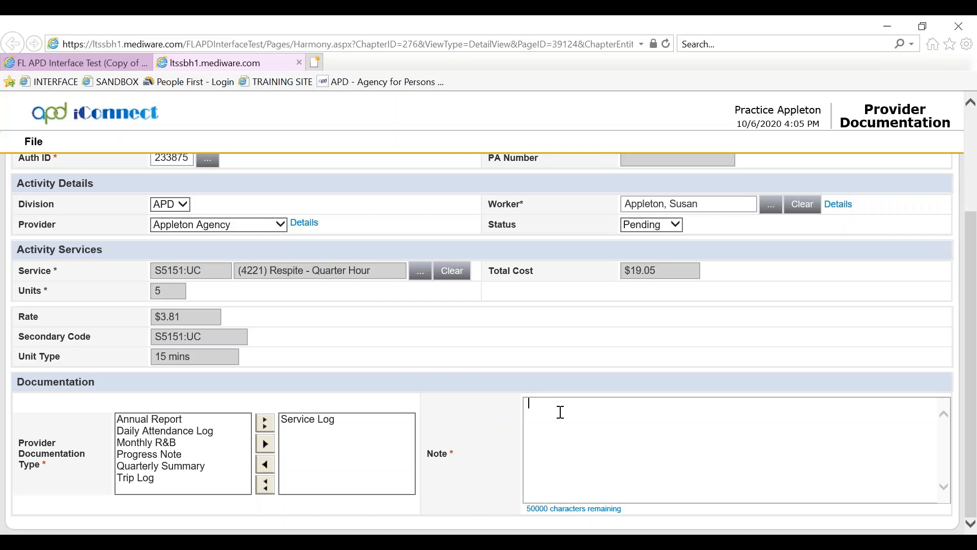
- Enter the note "Handbook requirements for service log entered here."
{"action": "type", "text": "Handbook re"}
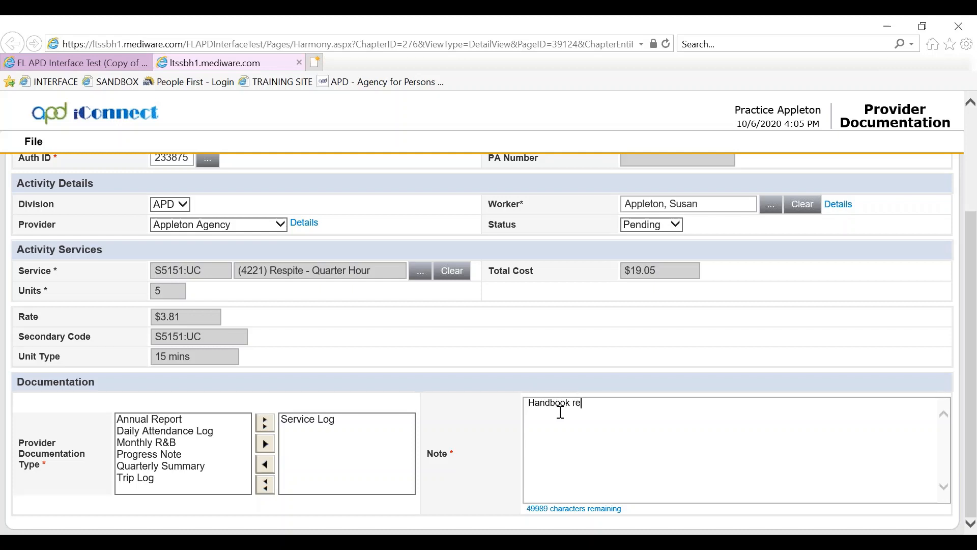
{"action": "type", "text": "quiements fo"}
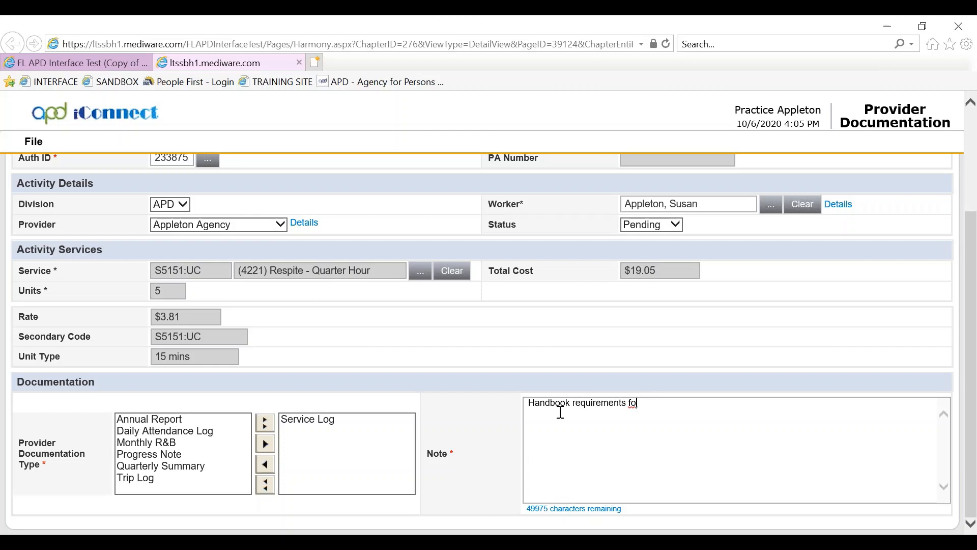
{"action": "type", "text": "r service log"}
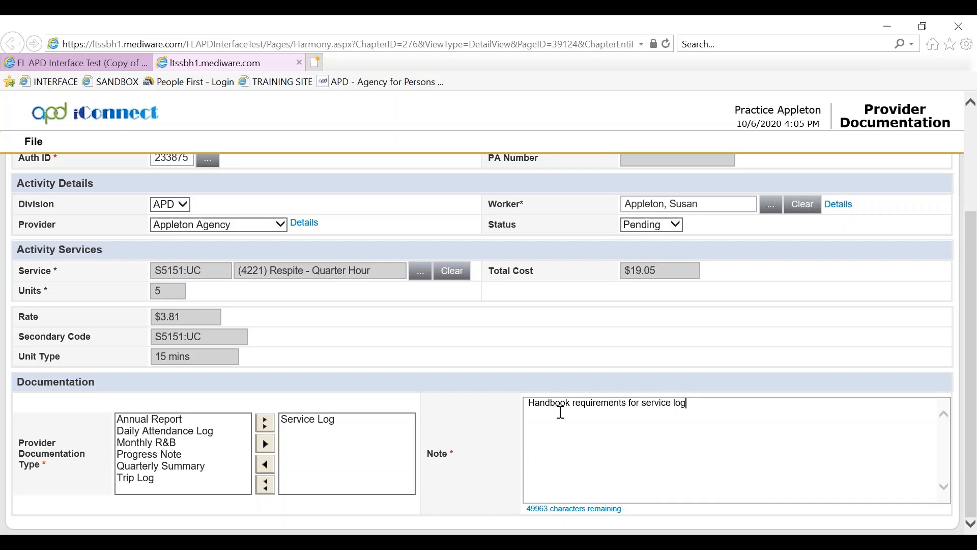
{"action": "type", "text": "entered her"}
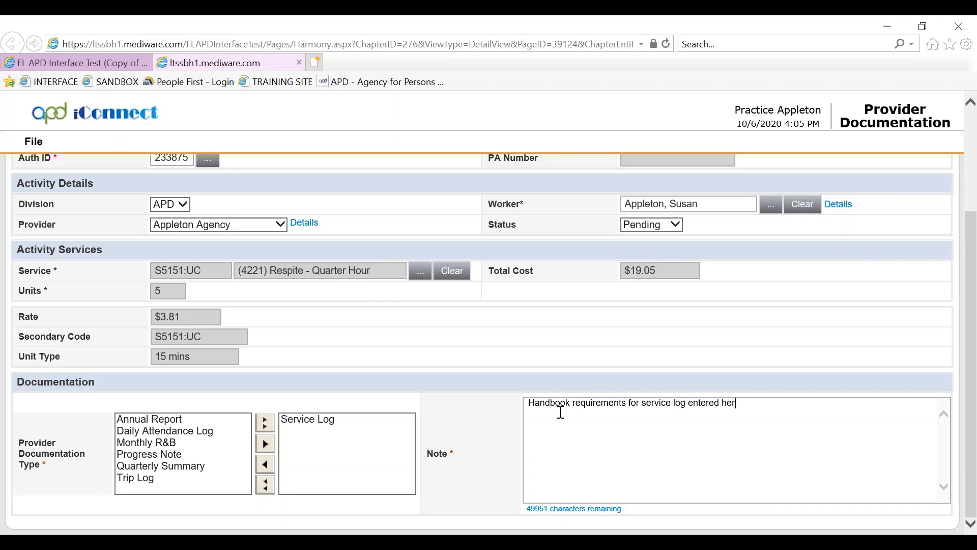
{"action": "type", "text": "e."}
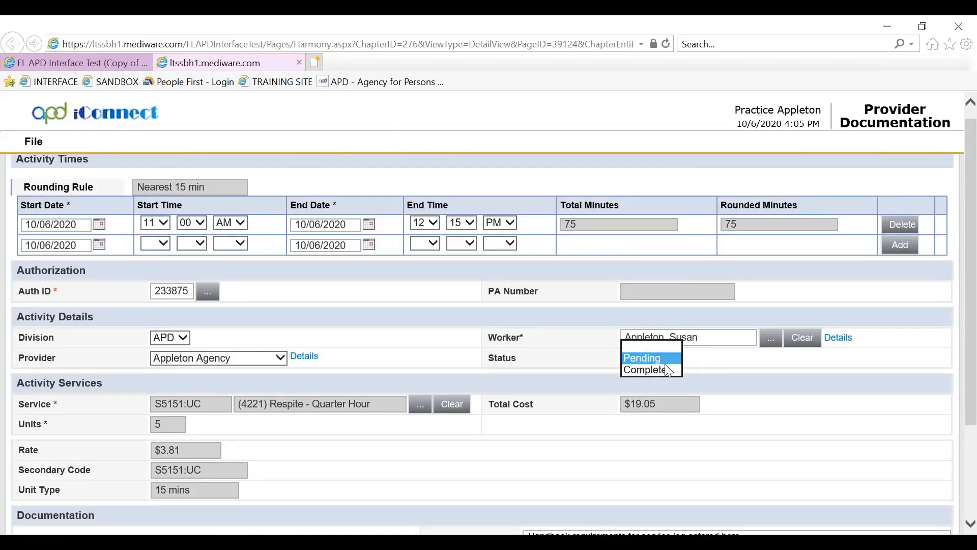
- Set the log's status to Complete
{"action": "left_click", "coordinate": [646, 368]}
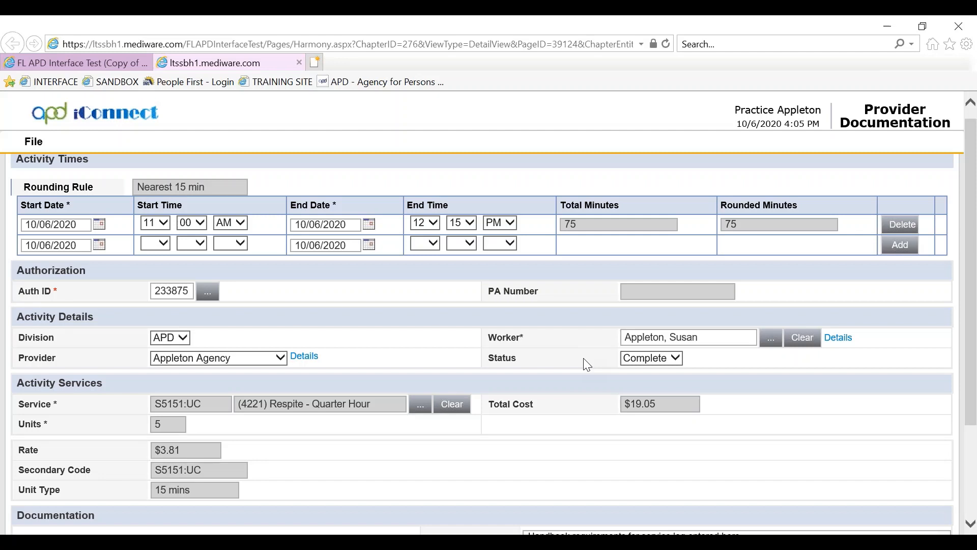
{"action": "left_click", "coordinate": [32, 141]}
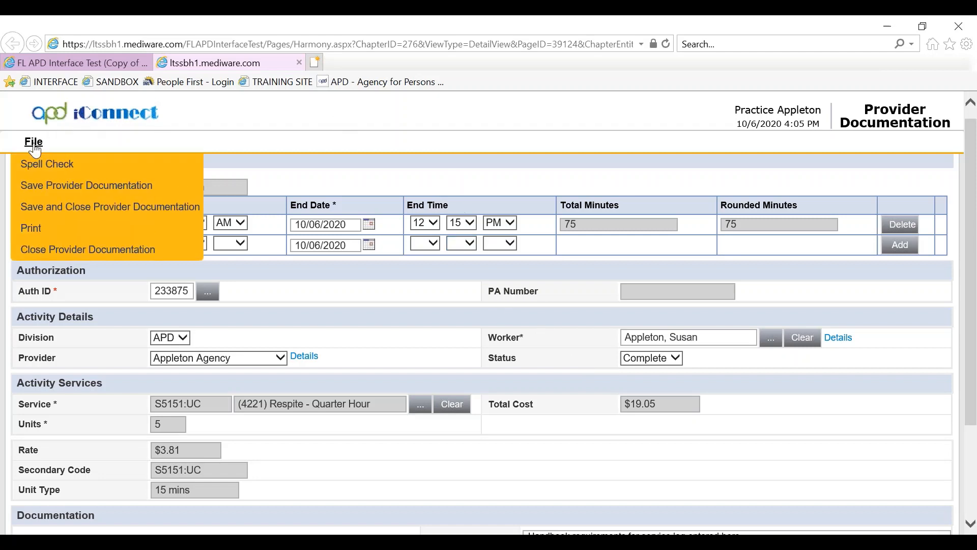
- Save and close the log, returning to the provider documentation list
{"action": "left_click", "coordinate": [86, 185]}
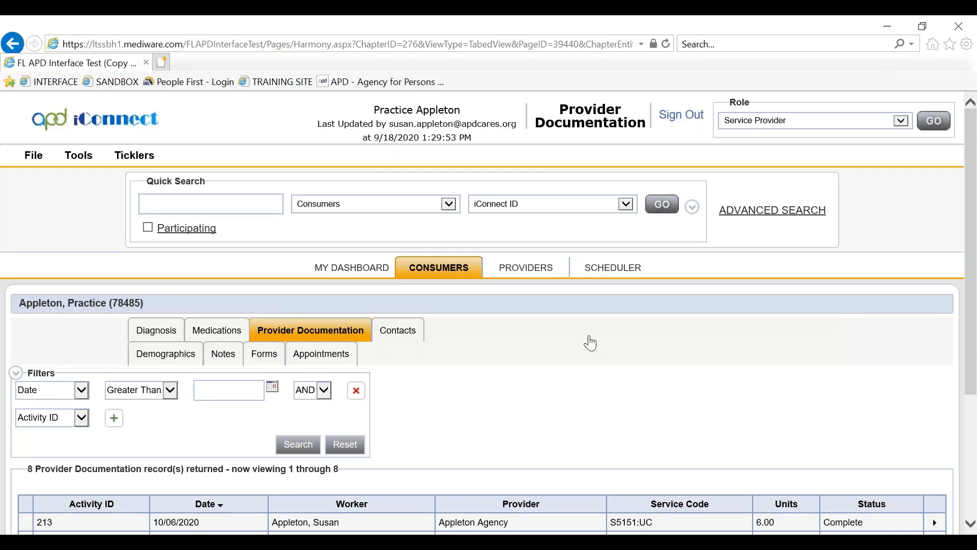
{"action": "mouse_move", "coordinate": [597, 348]}
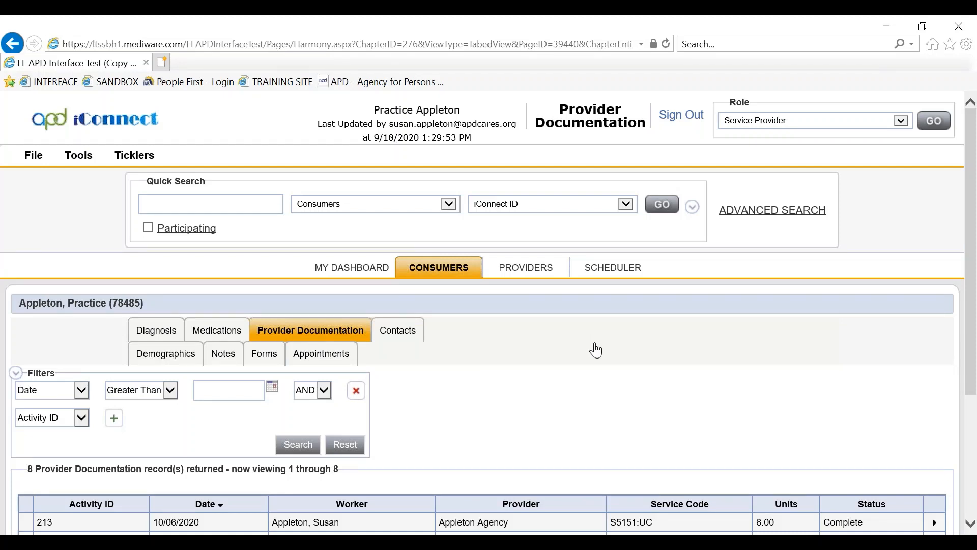